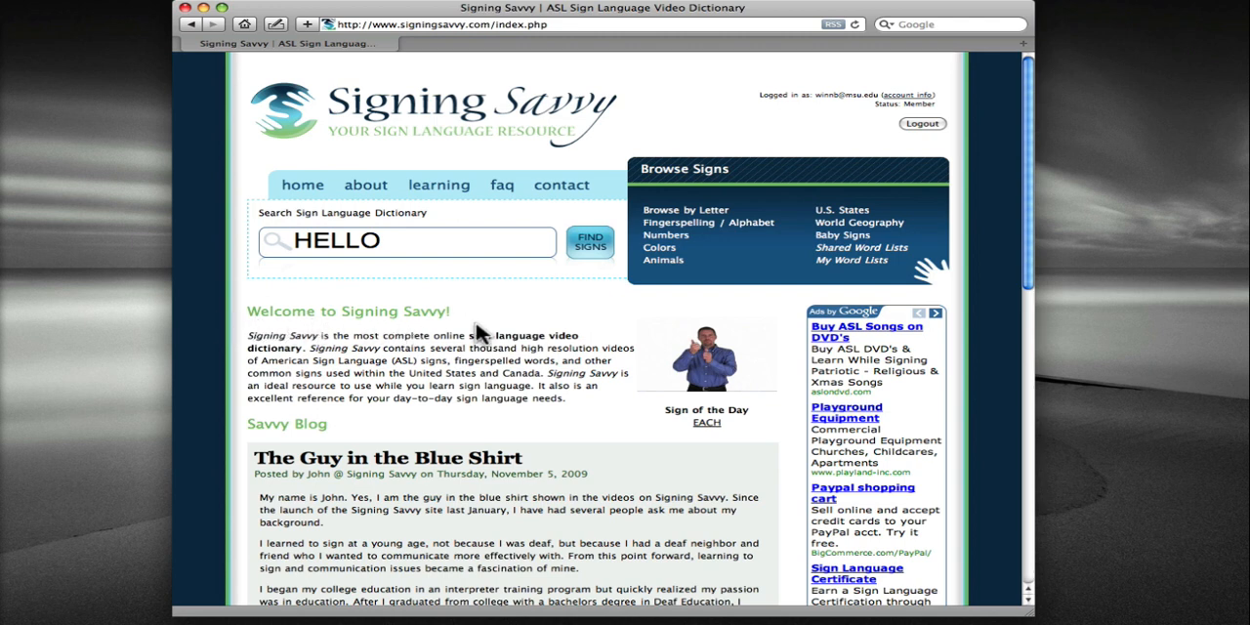
pyautogui.moveTo(858, 260)
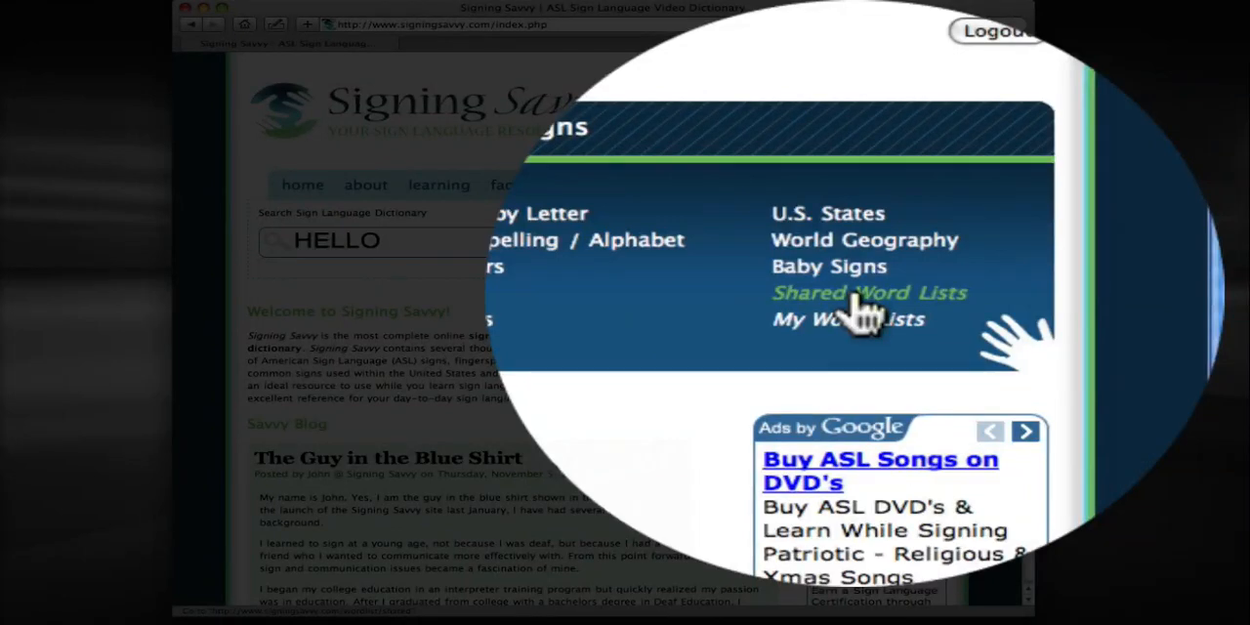
# Step: Show all shared word lists and scroll alphabetically down to Clothing, Colors and Countries
pyautogui.click(867, 292)
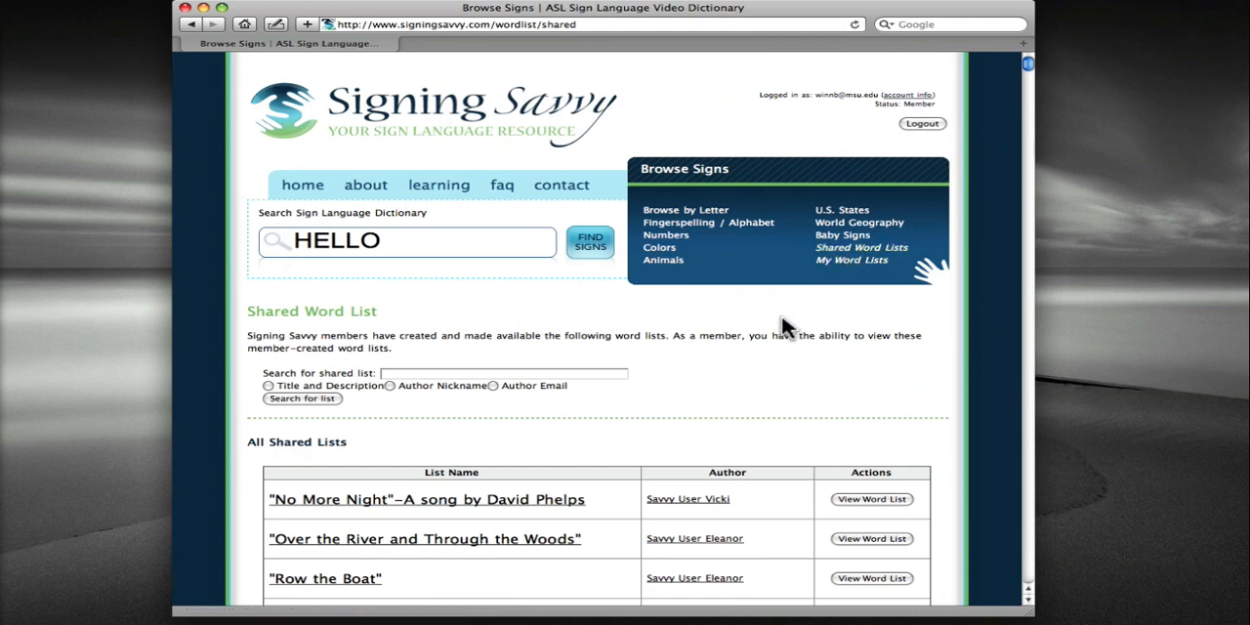
pyautogui.scroll(-3)
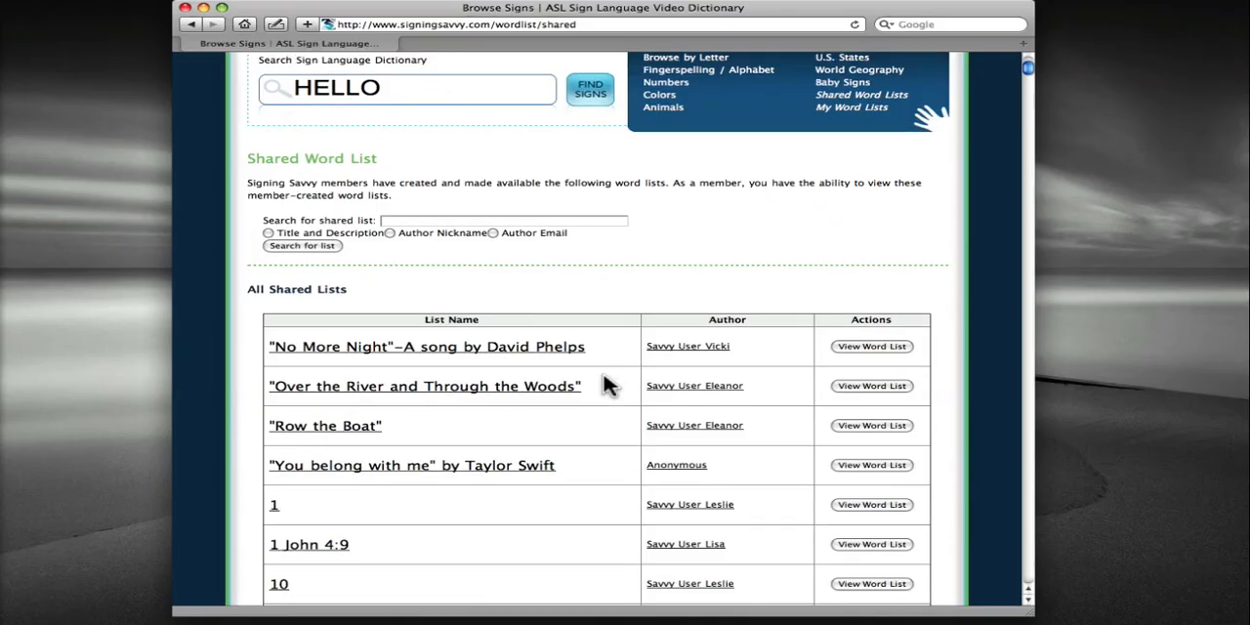
pyautogui.scroll(-3)
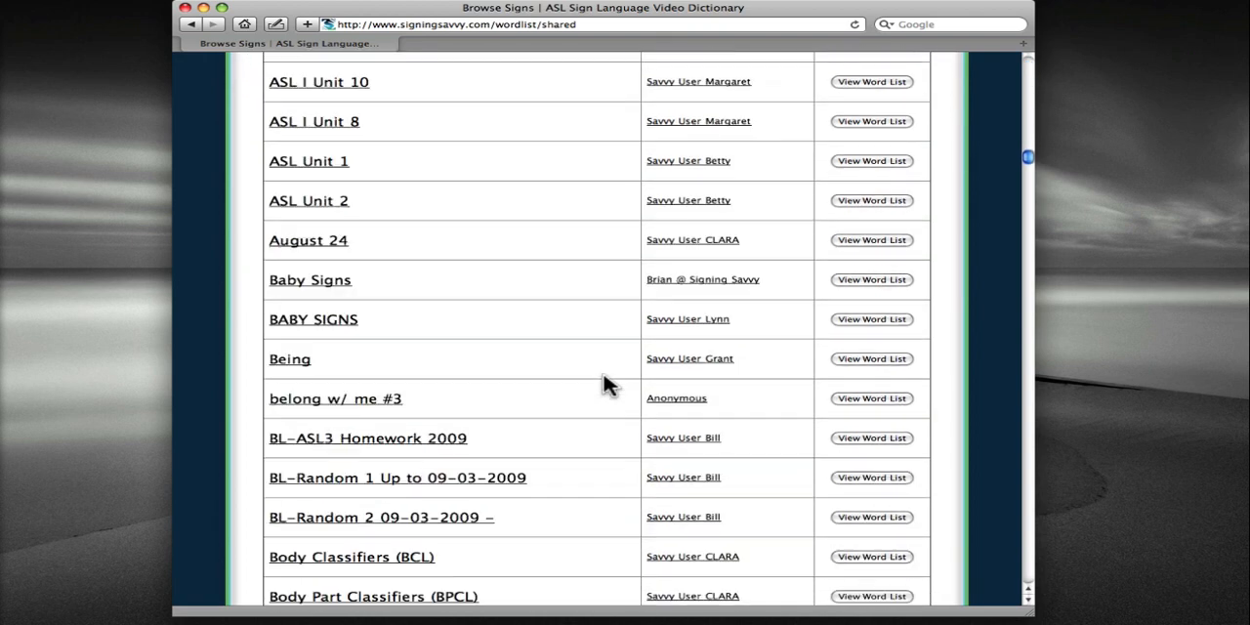
pyautogui.scroll(-3)
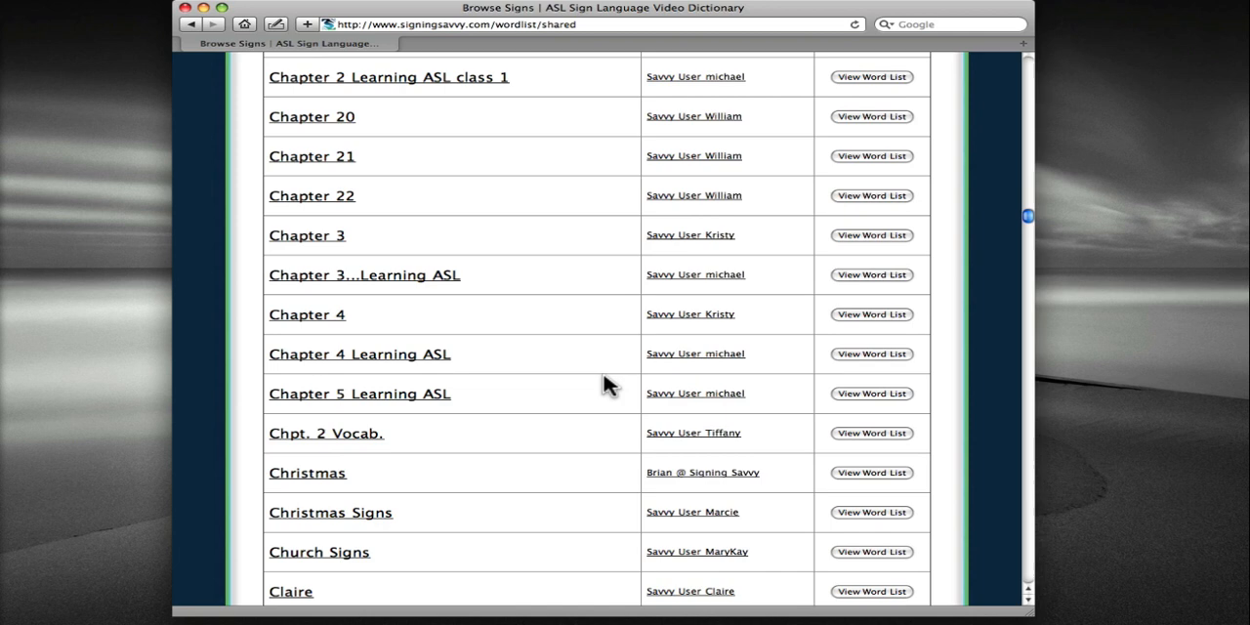
pyautogui.scroll(-3)
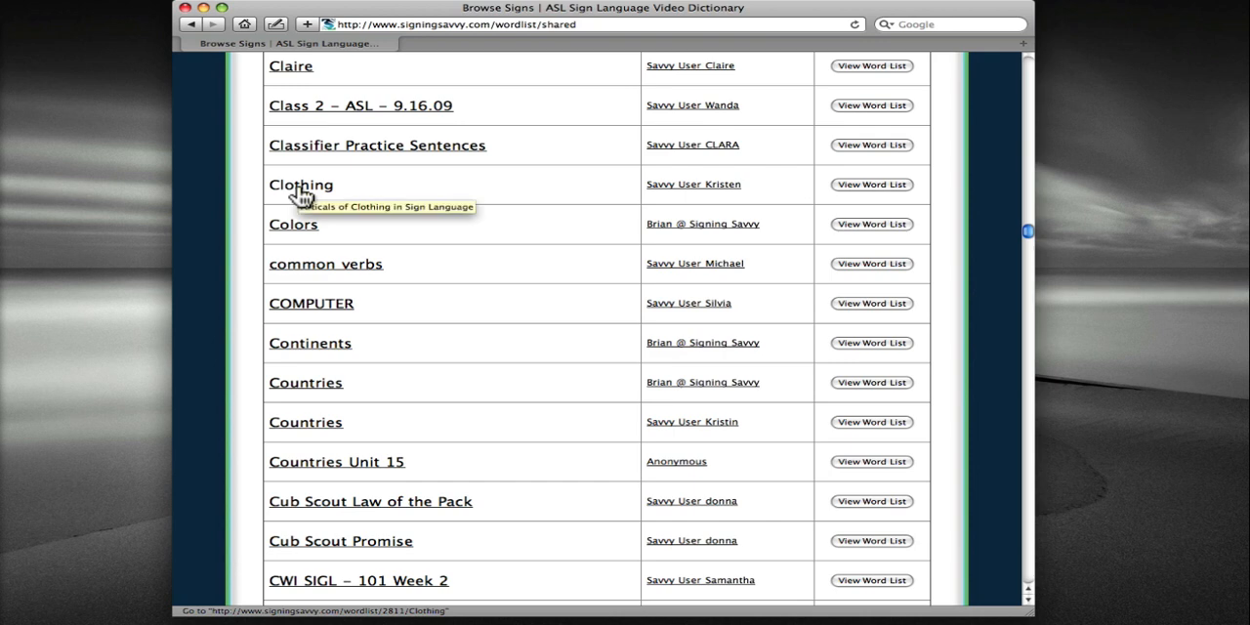
# Step: Open Kristen's Clothing list and scroll through its signs from Boots to Nylons
pyautogui.click(300, 185)
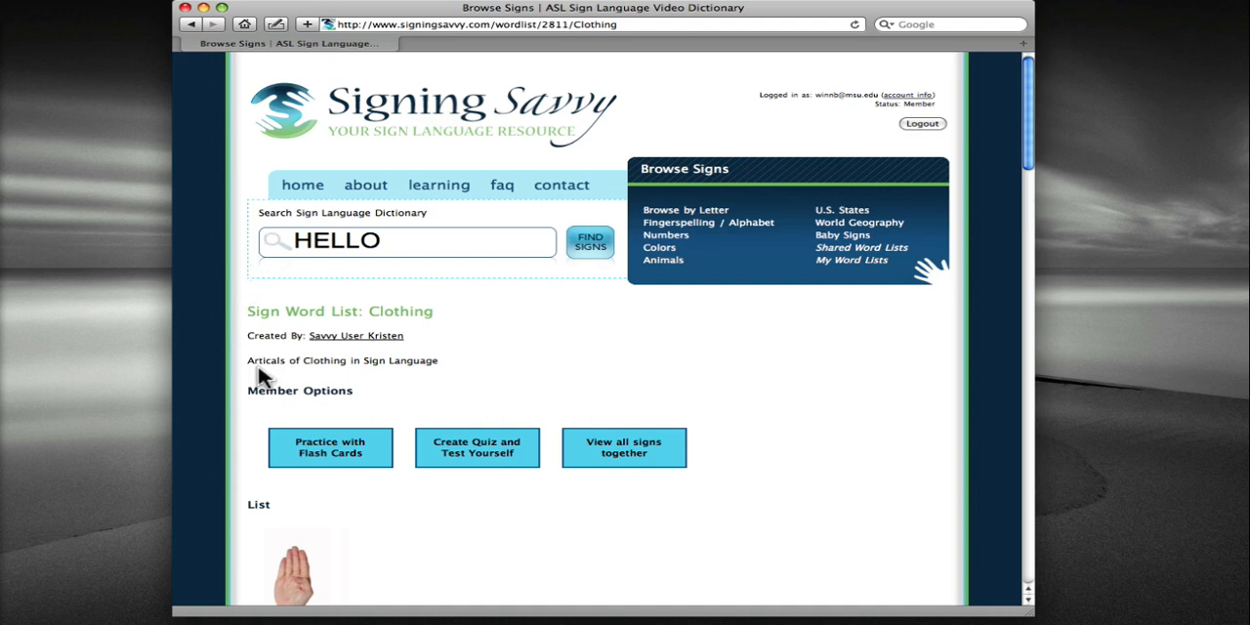
pyautogui.moveTo(326, 520)
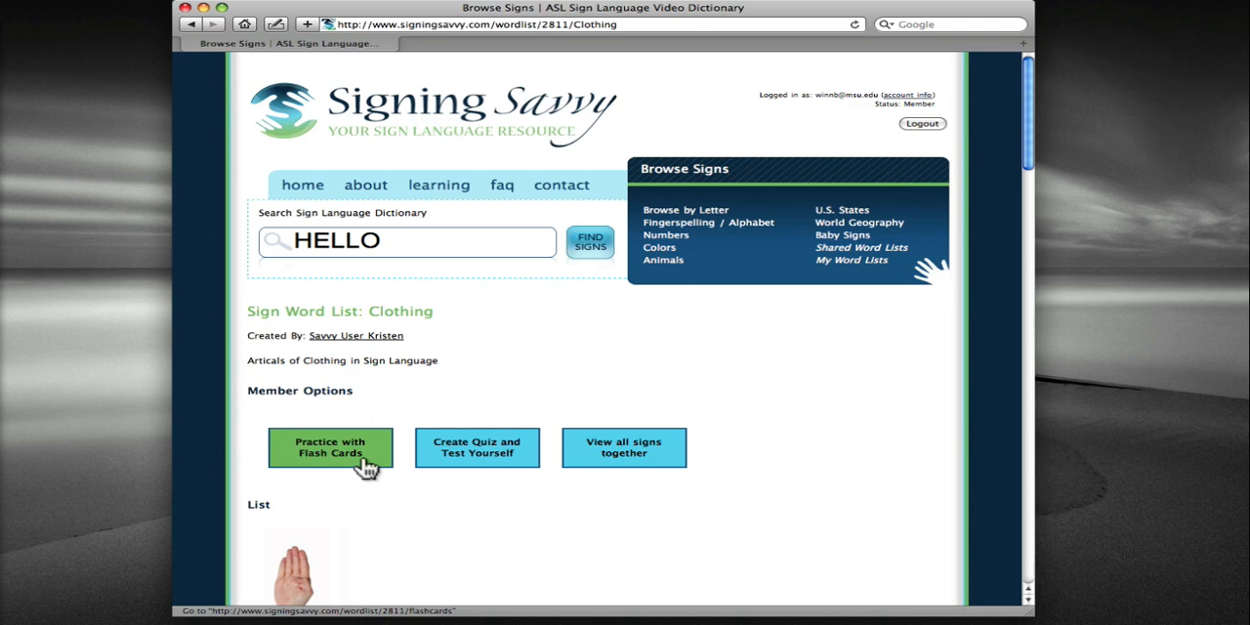
pyautogui.moveTo(477, 448)
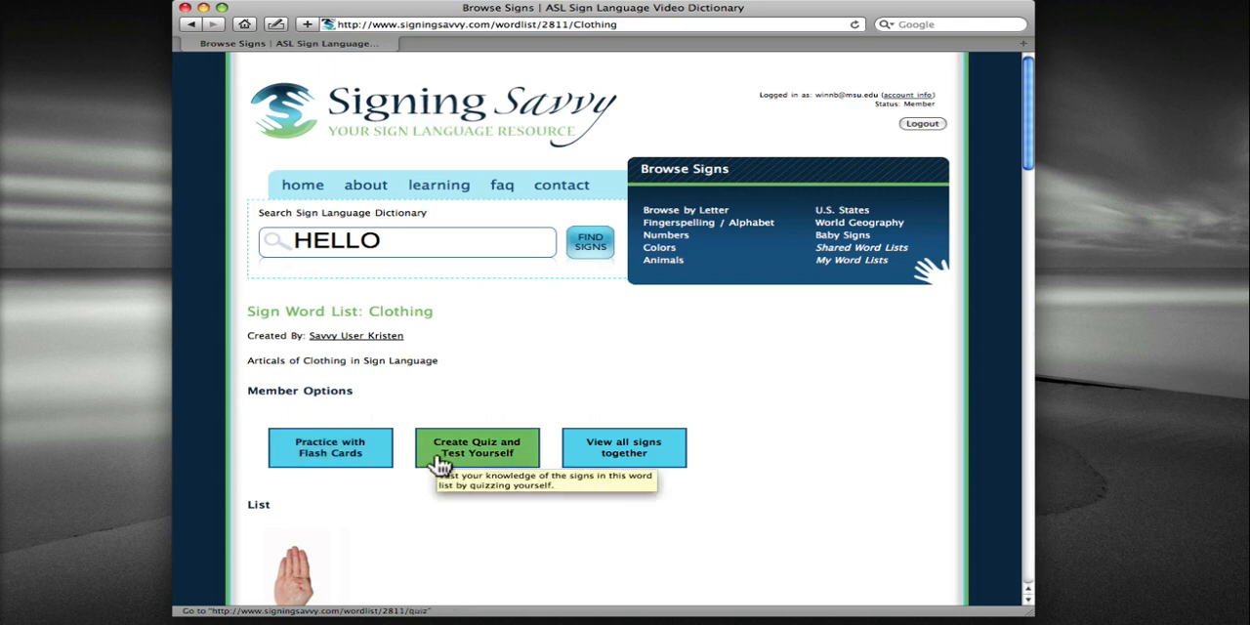
pyautogui.moveTo(623, 449)
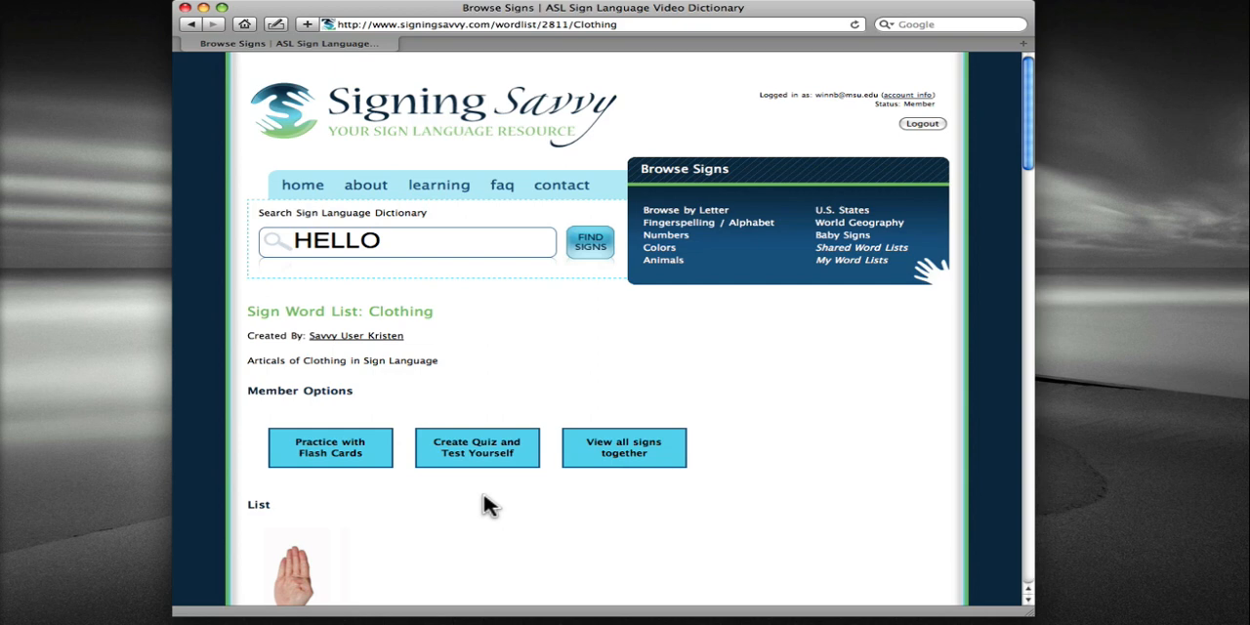
pyautogui.scroll(-3)
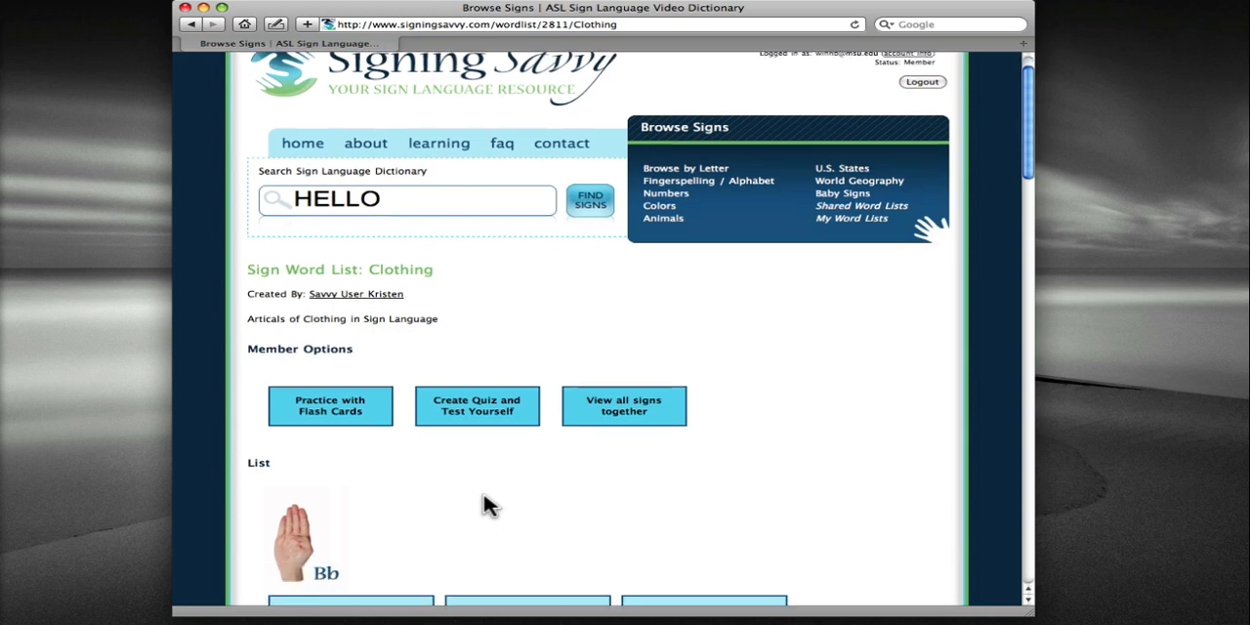
pyautogui.scroll(-3)
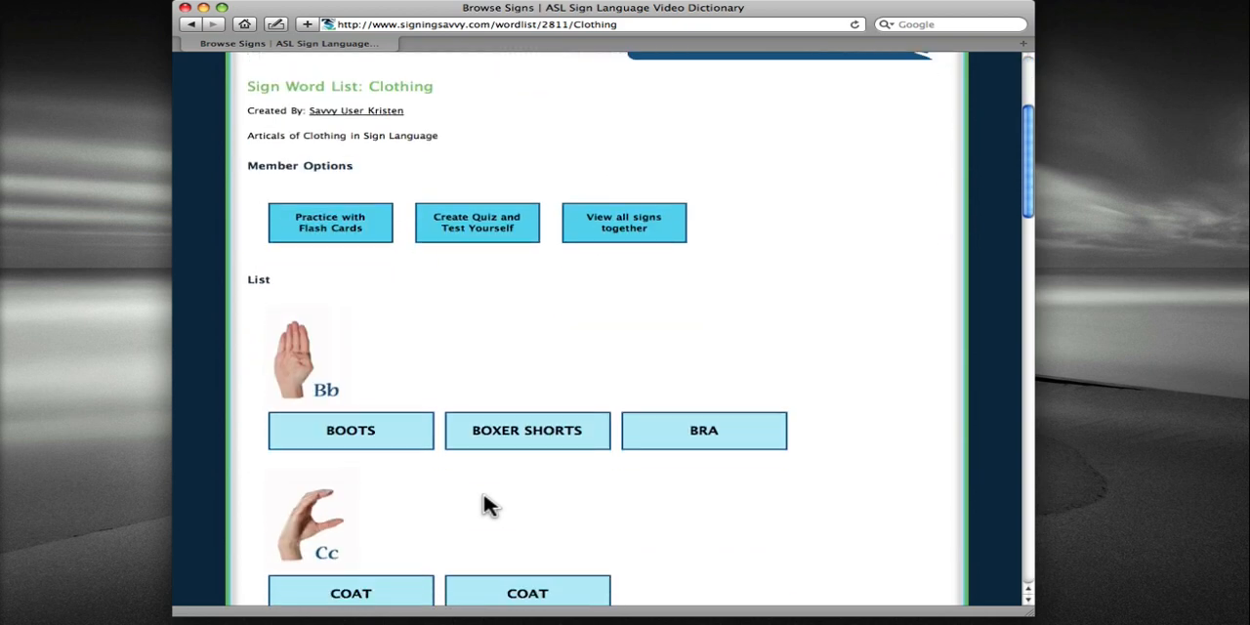
pyautogui.scroll(-3)
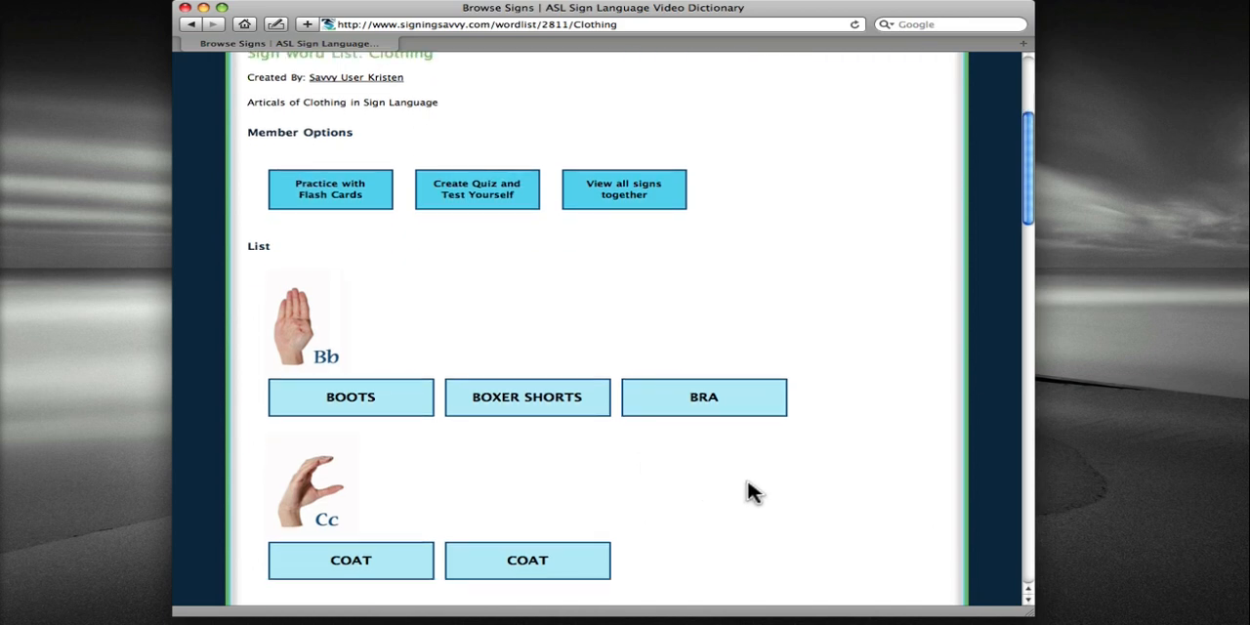
pyautogui.scroll(-3)
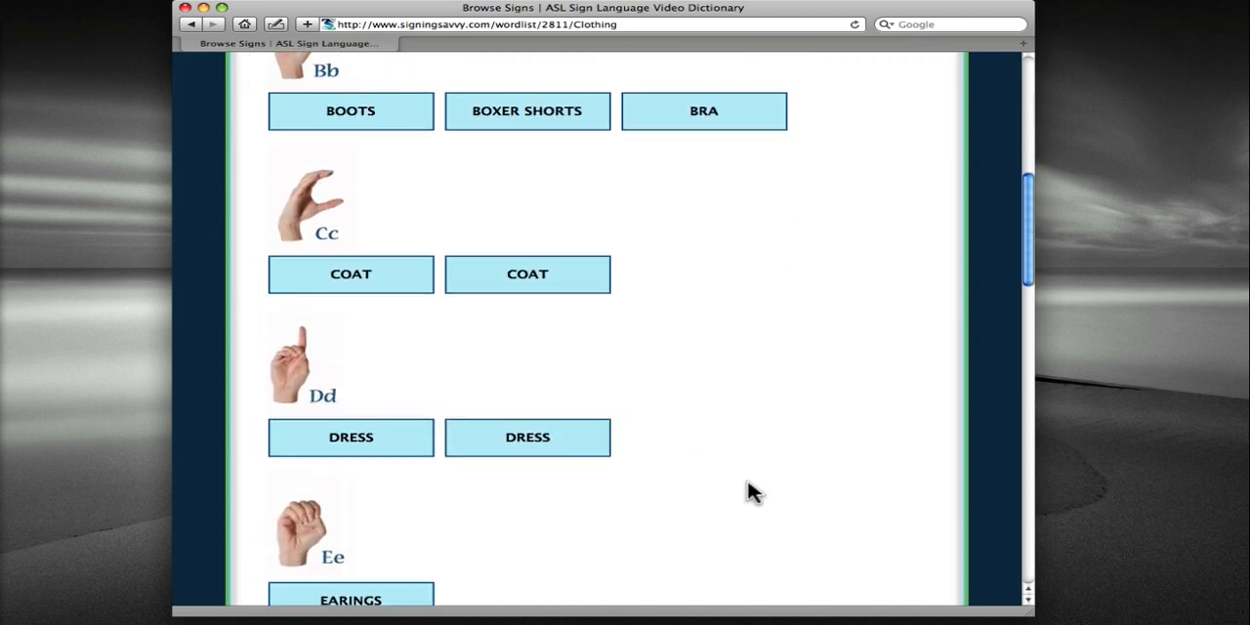
pyautogui.scroll(-3)
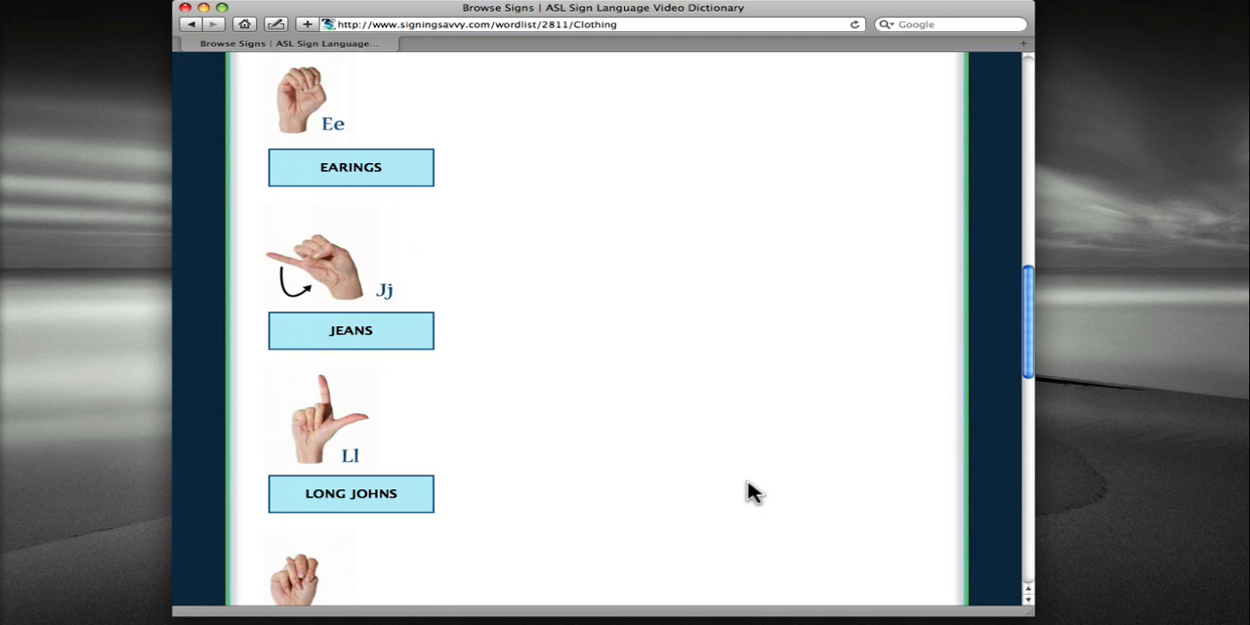
pyautogui.scroll(-3)
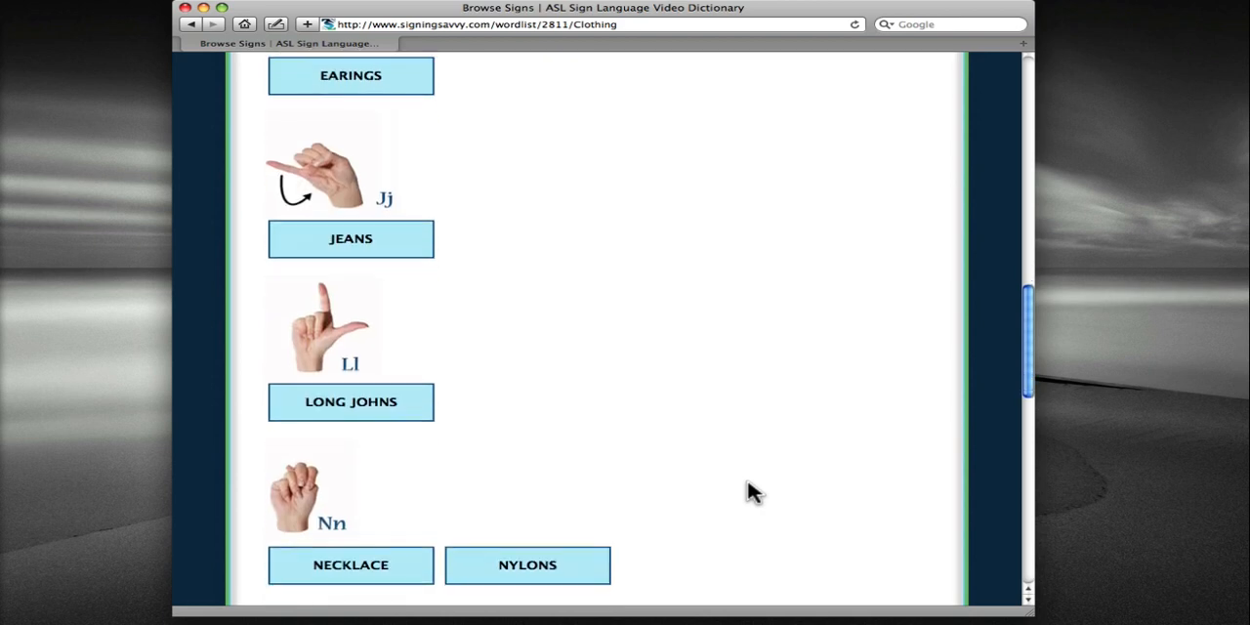
# Step: View the Long Johns, Necklace and Nylons signs, then return to the Clothing list overview
pyautogui.click(351, 403)
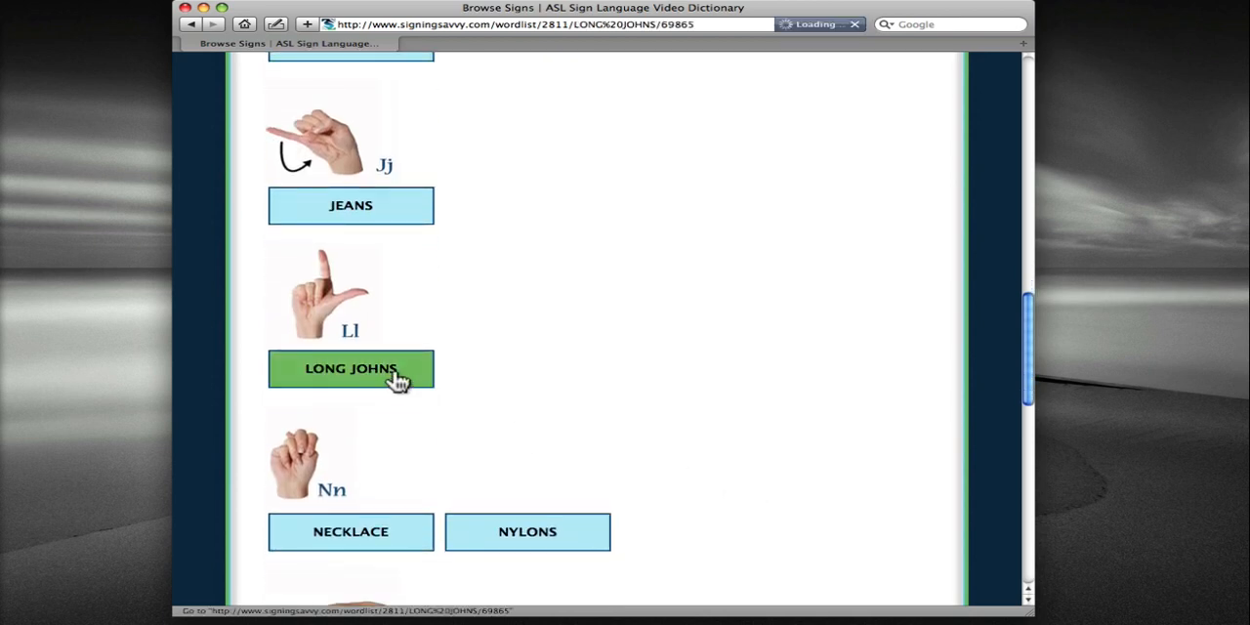
pyautogui.click(351, 369)
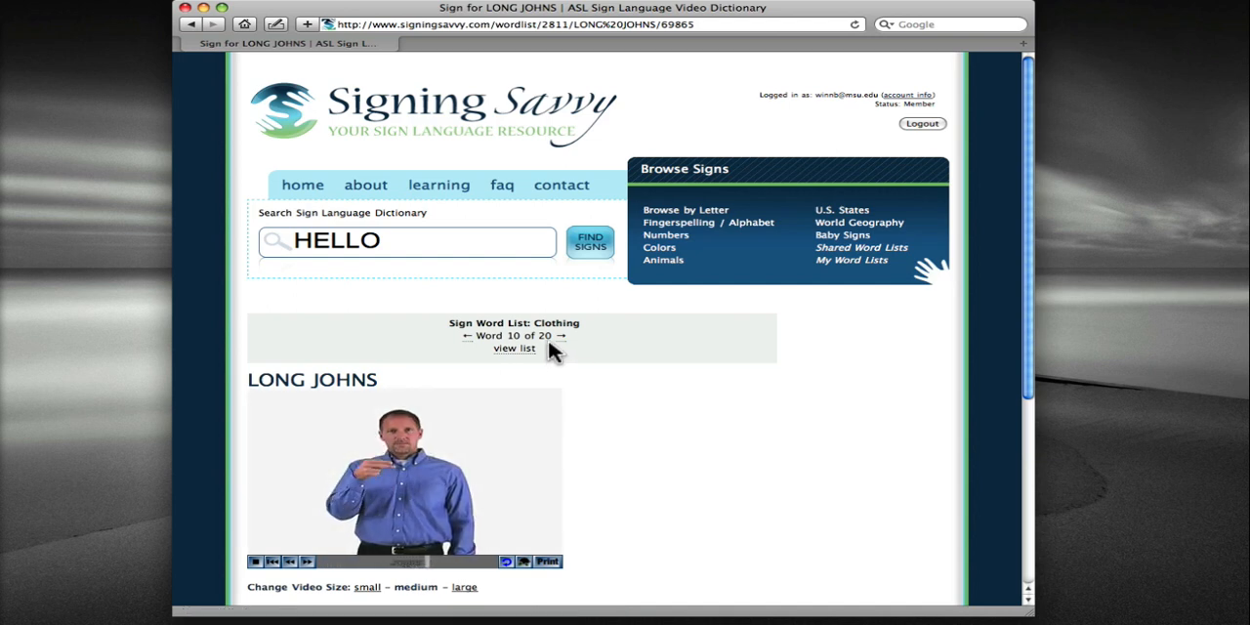
pyautogui.click(558, 335)
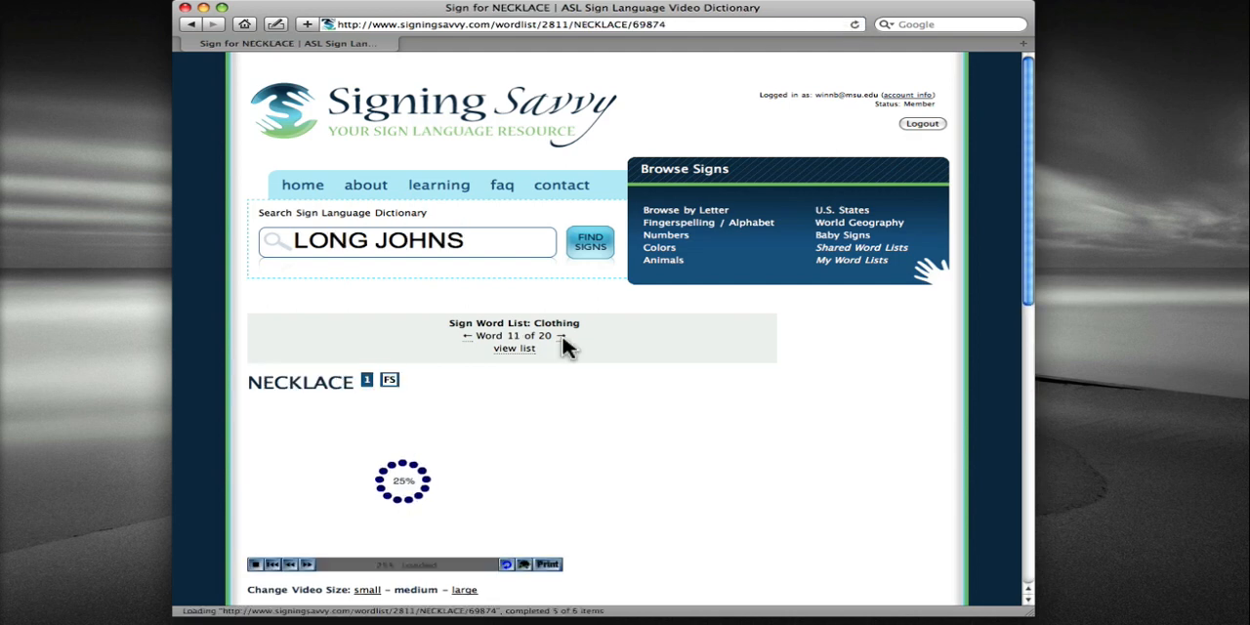
pyautogui.click(559, 336)
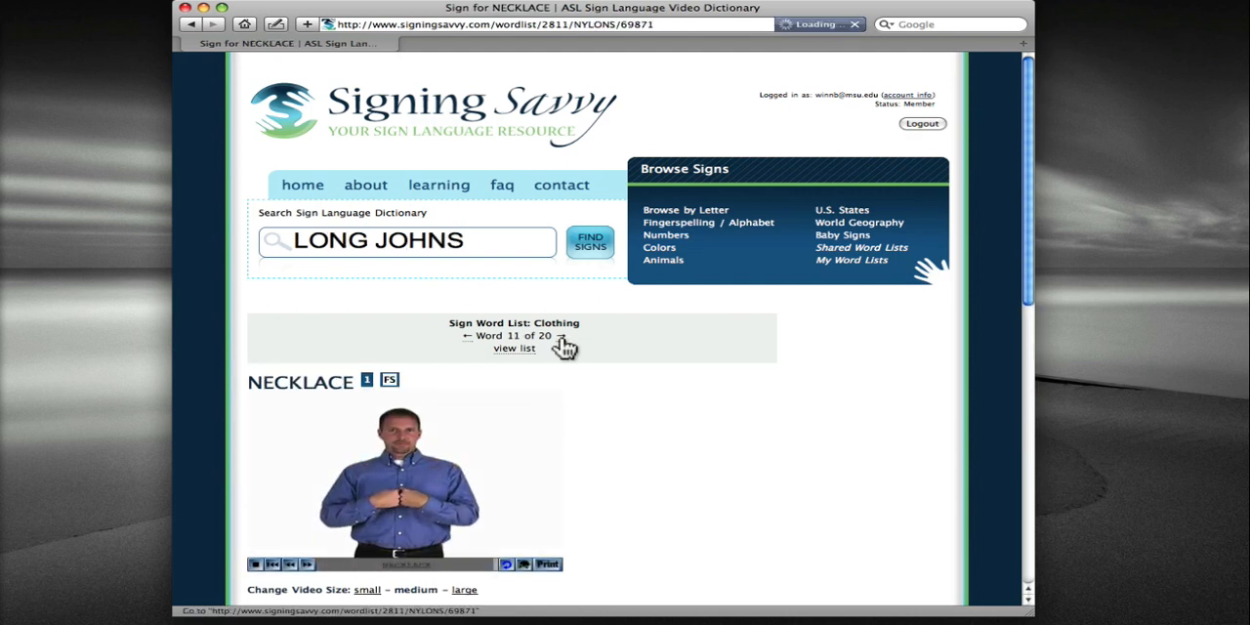
pyautogui.click(553, 335)
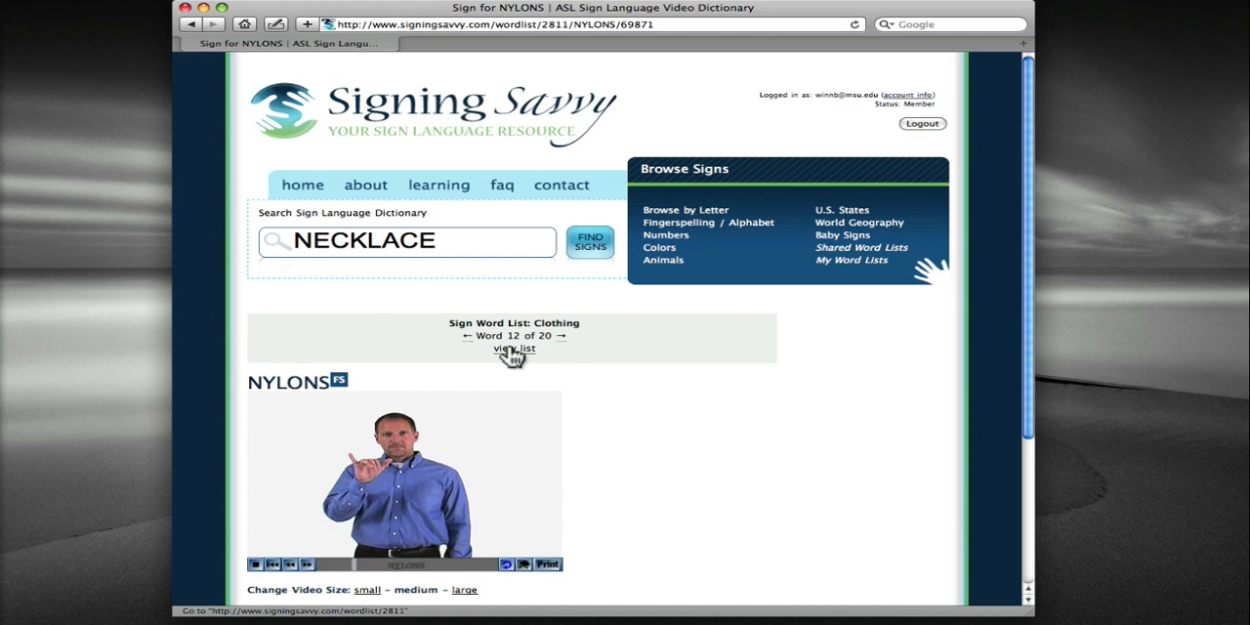
pyautogui.click(511, 348)
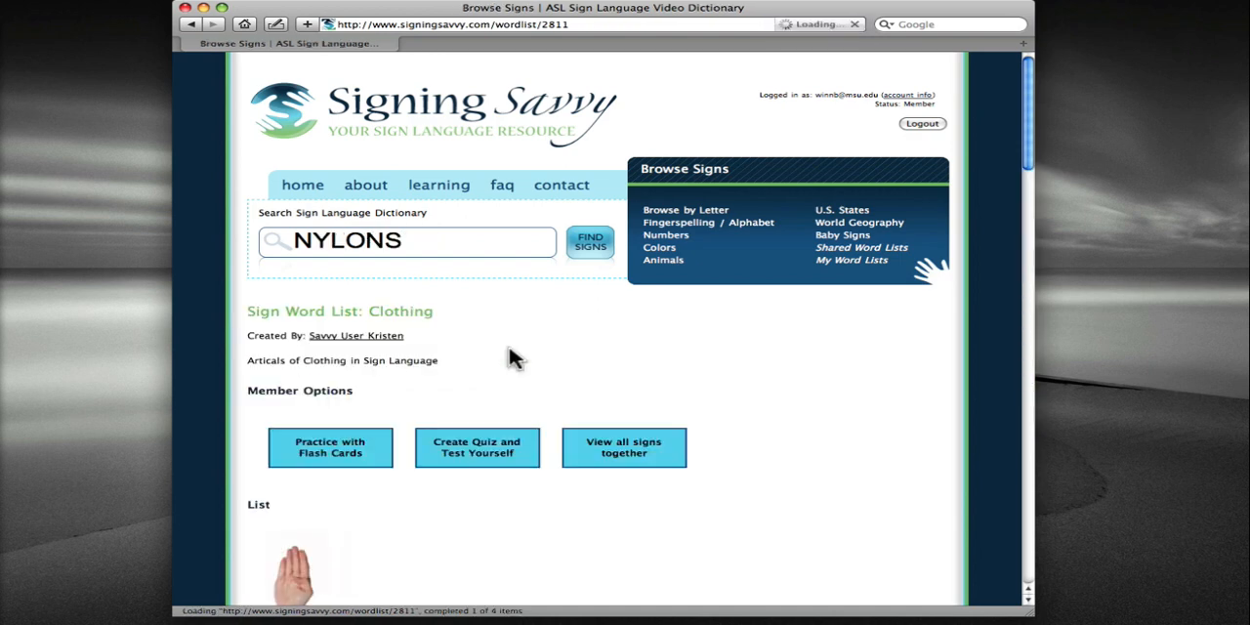
pyautogui.moveTo(718, 518)
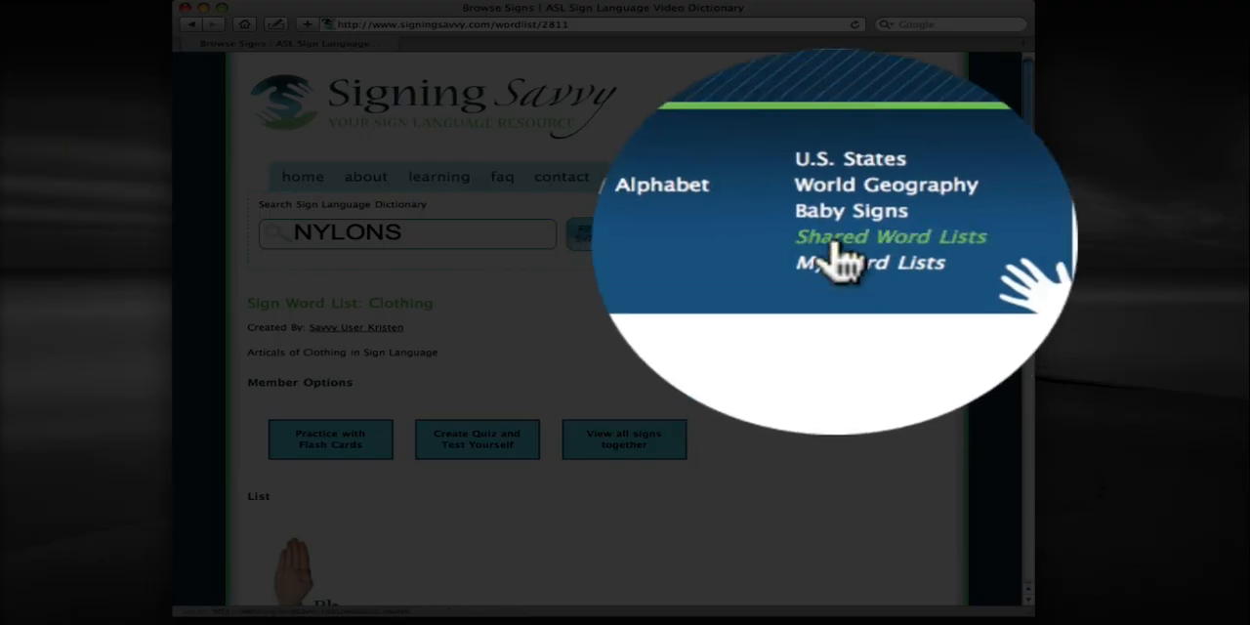
# Step: Search shared word lists for 'song' and scroll through the results
pyautogui.click(889, 236)
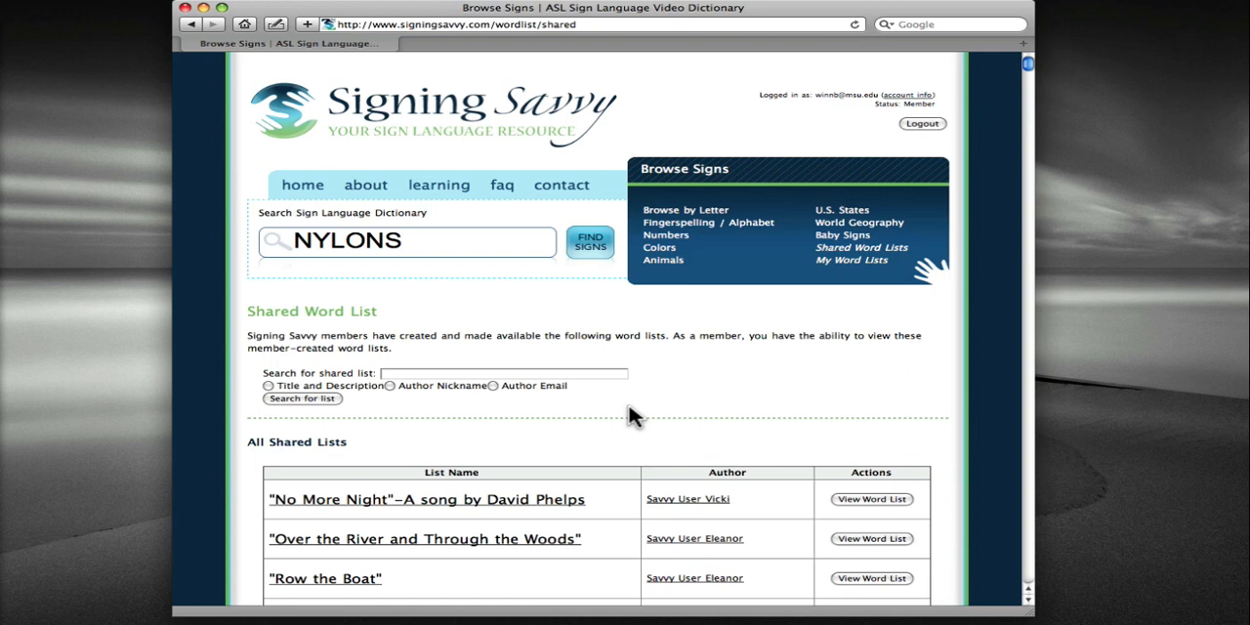
pyautogui.moveTo(338, 411)
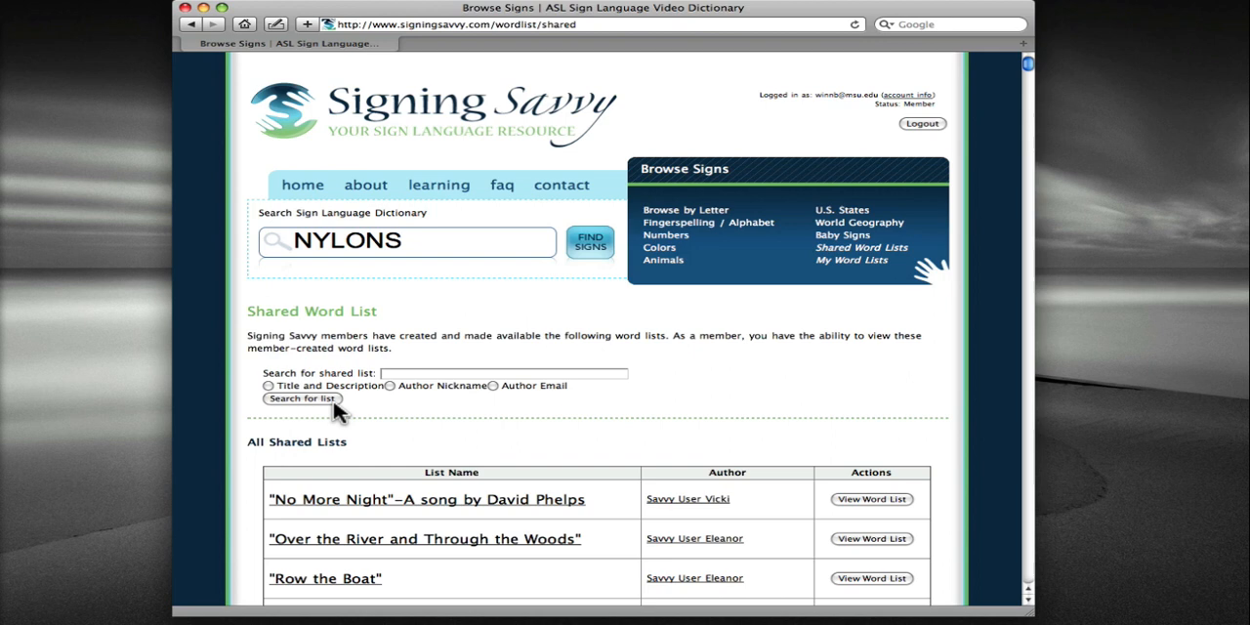
pyautogui.click(503, 373)
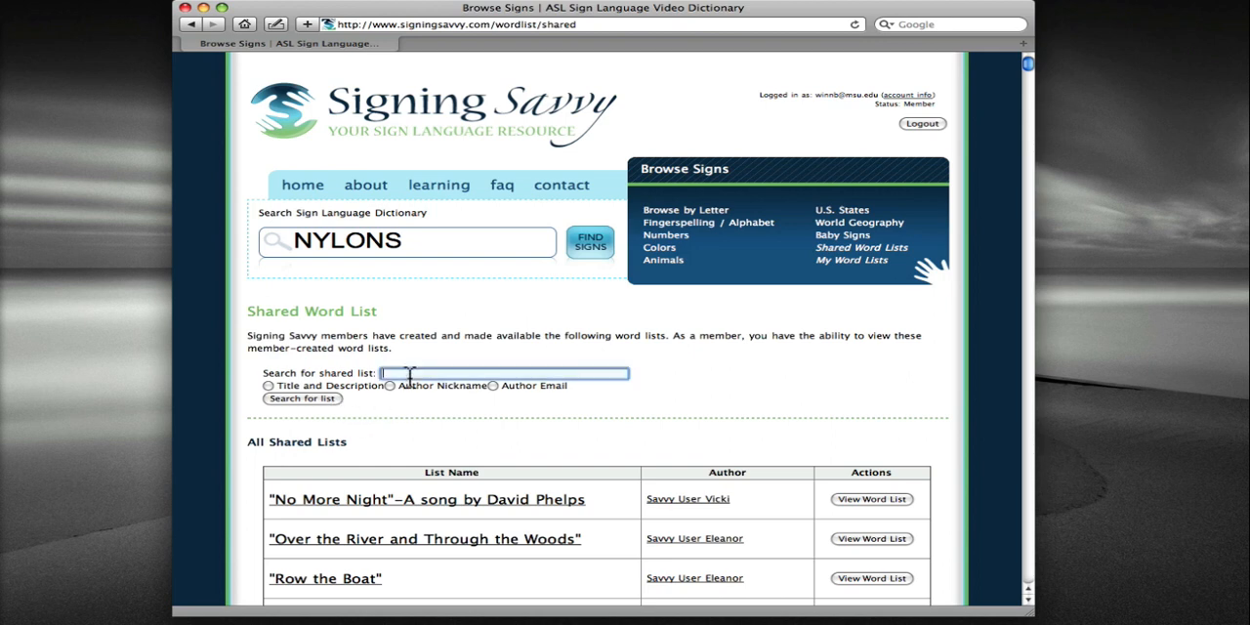
pyautogui.write('song')
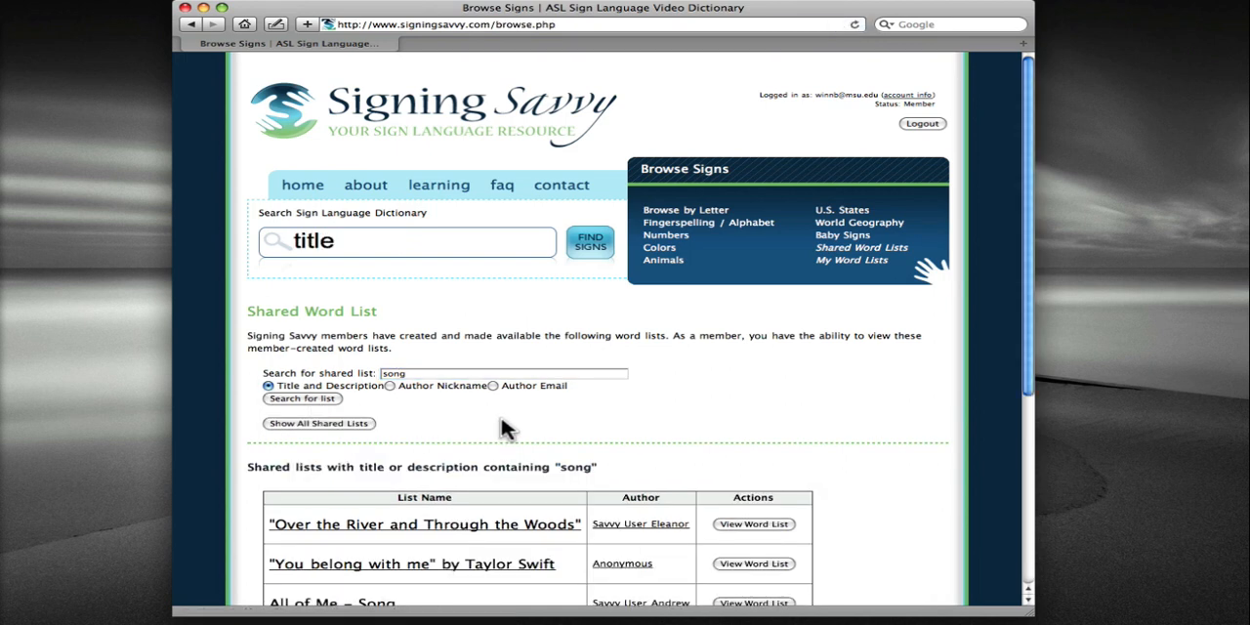
pyautogui.scroll(-3)
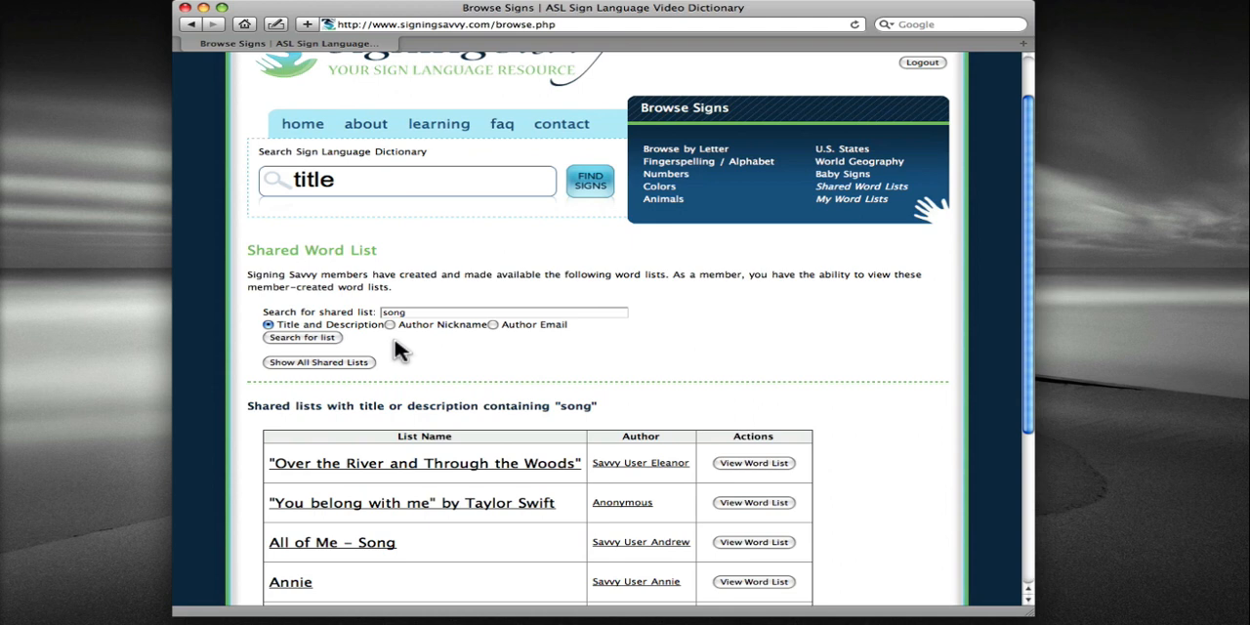
# Step: Search shared lists by author nickname 'Savvy User Lisa' and scroll the results
pyautogui.click(391, 324)
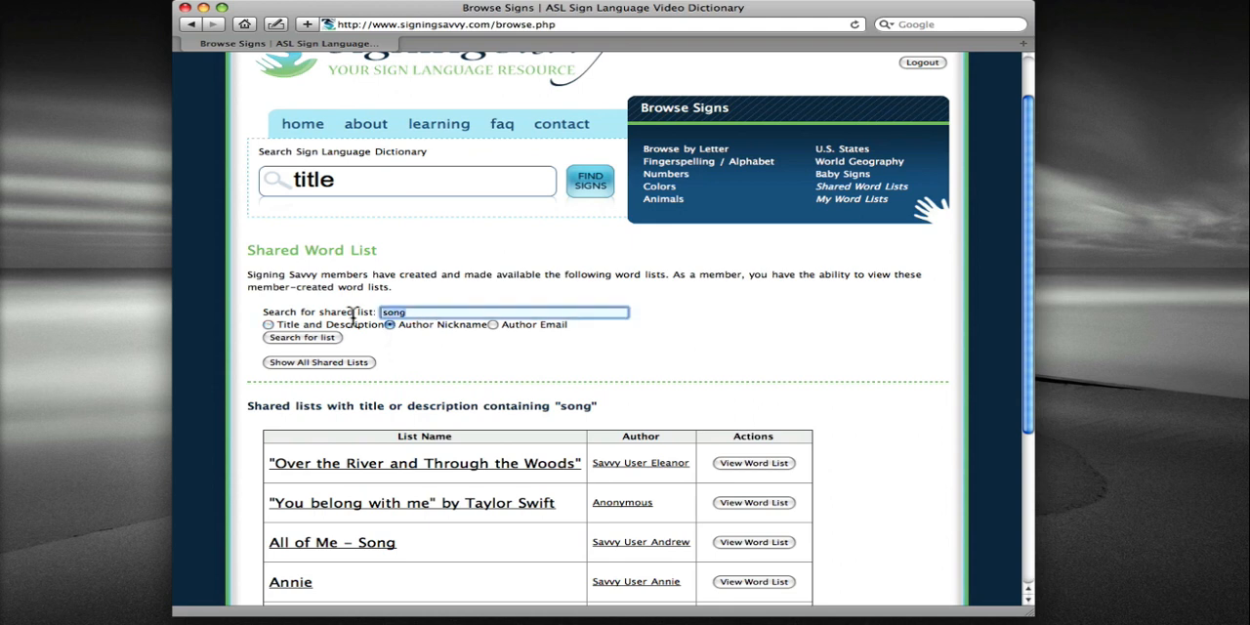
pyautogui.write('Savvy User Lisa')
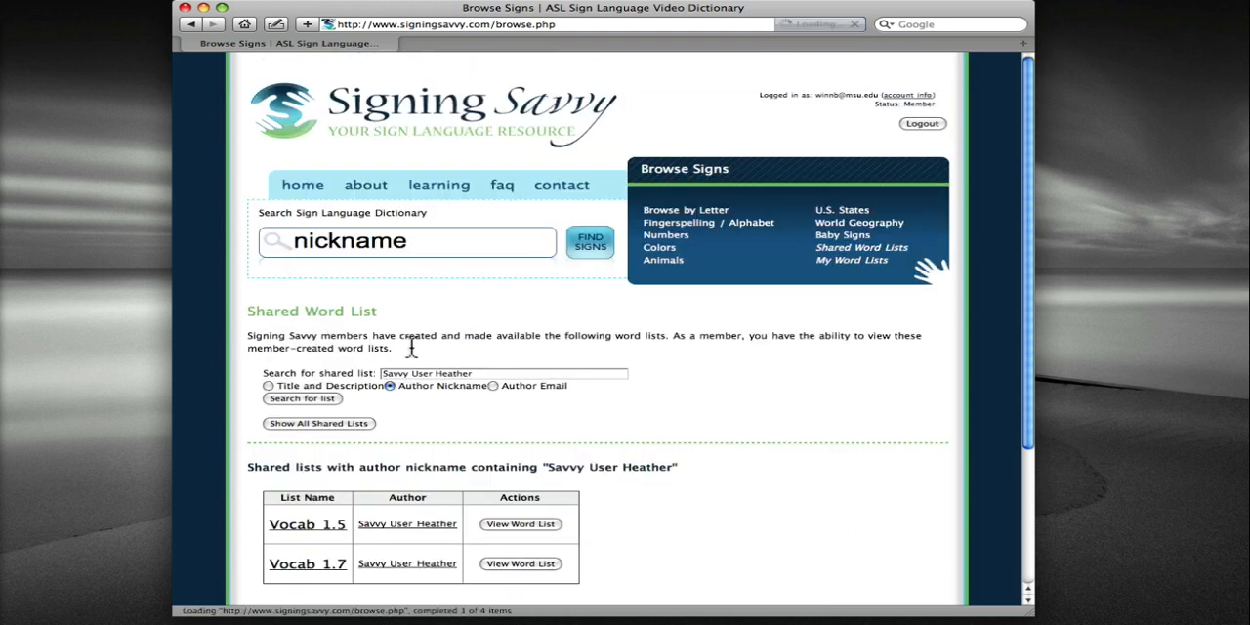
pyautogui.scroll(-3)
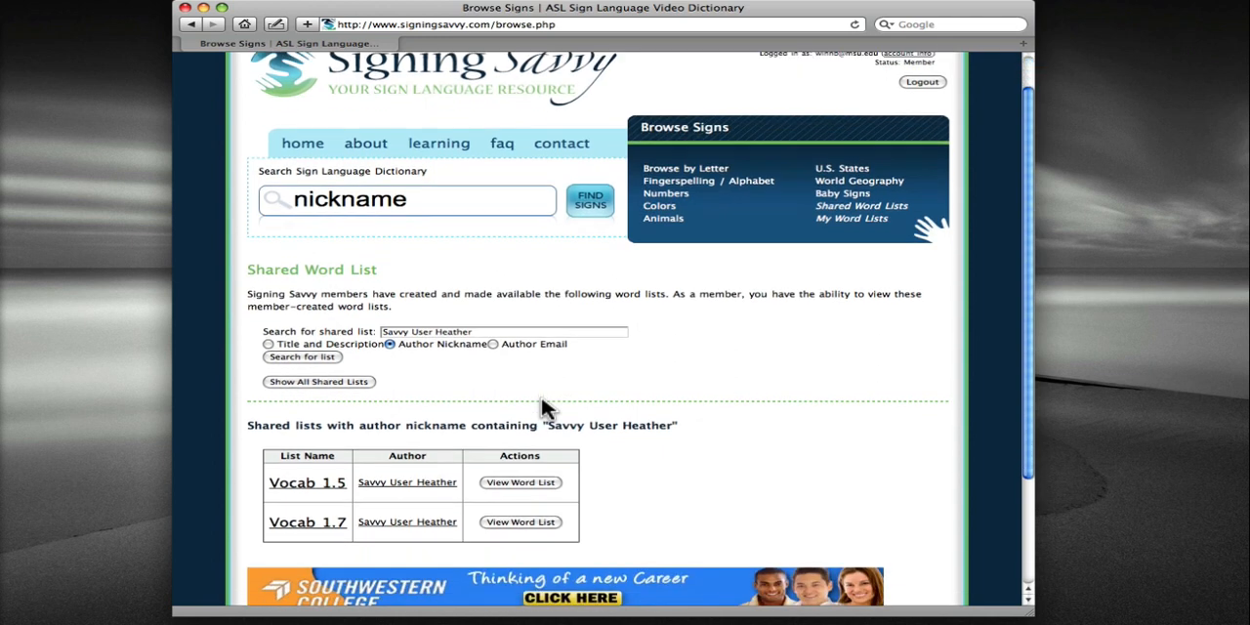
pyautogui.scroll(-3)
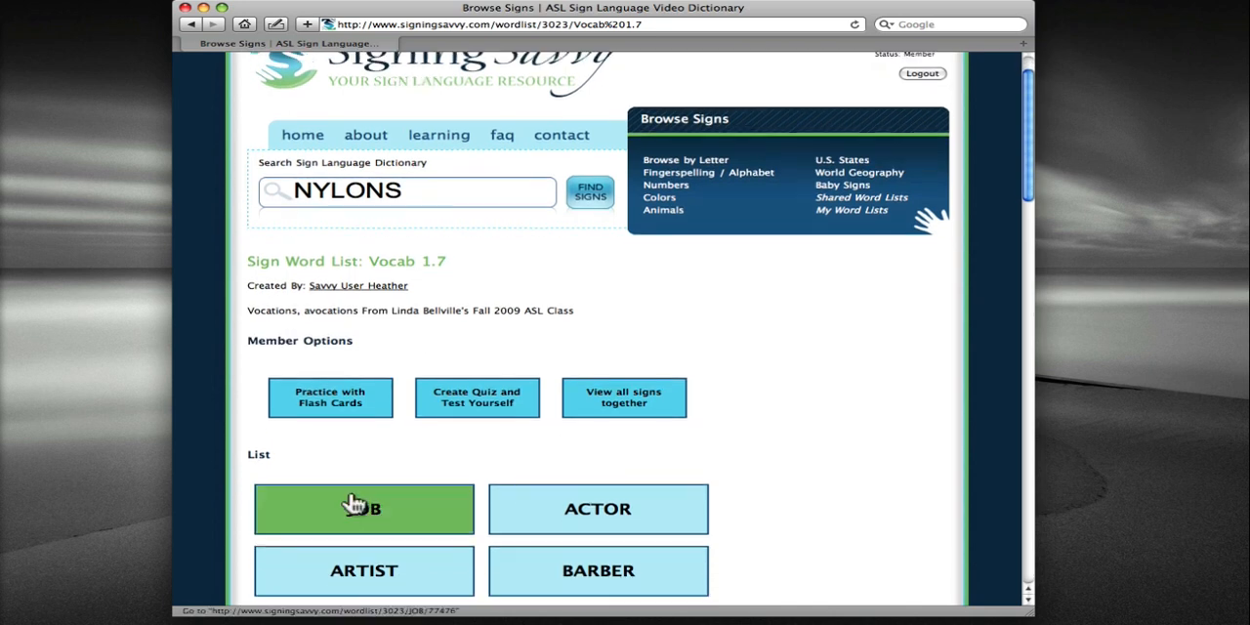
# Step: Scroll through Vocab 1.7's job signs like Farmer, Judge, King, Lawyer and Mailman
pyautogui.scroll(-3)
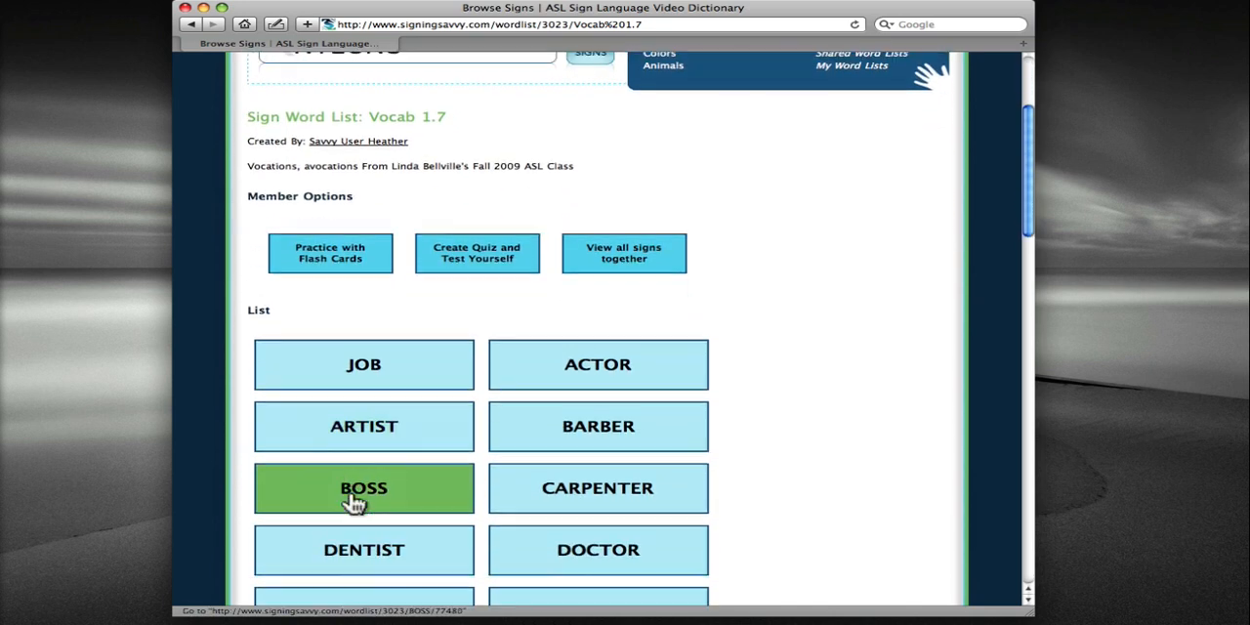
pyautogui.moveTo(418, 411)
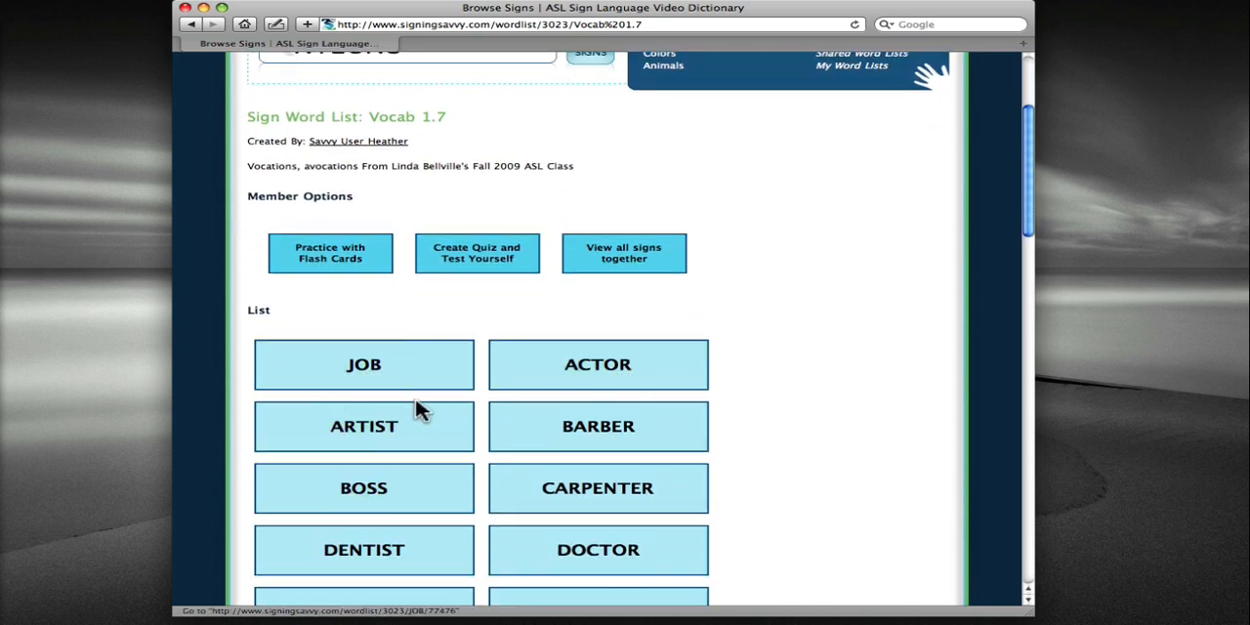
pyautogui.moveTo(777, 488)
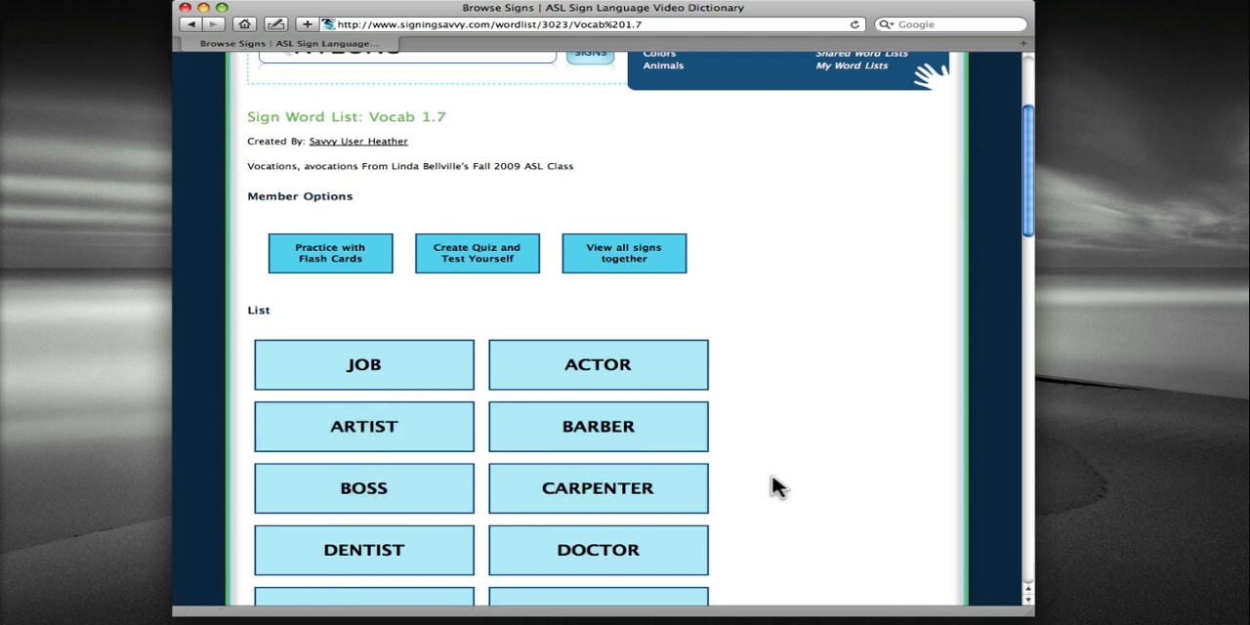
pyautogui.scroll(-3)
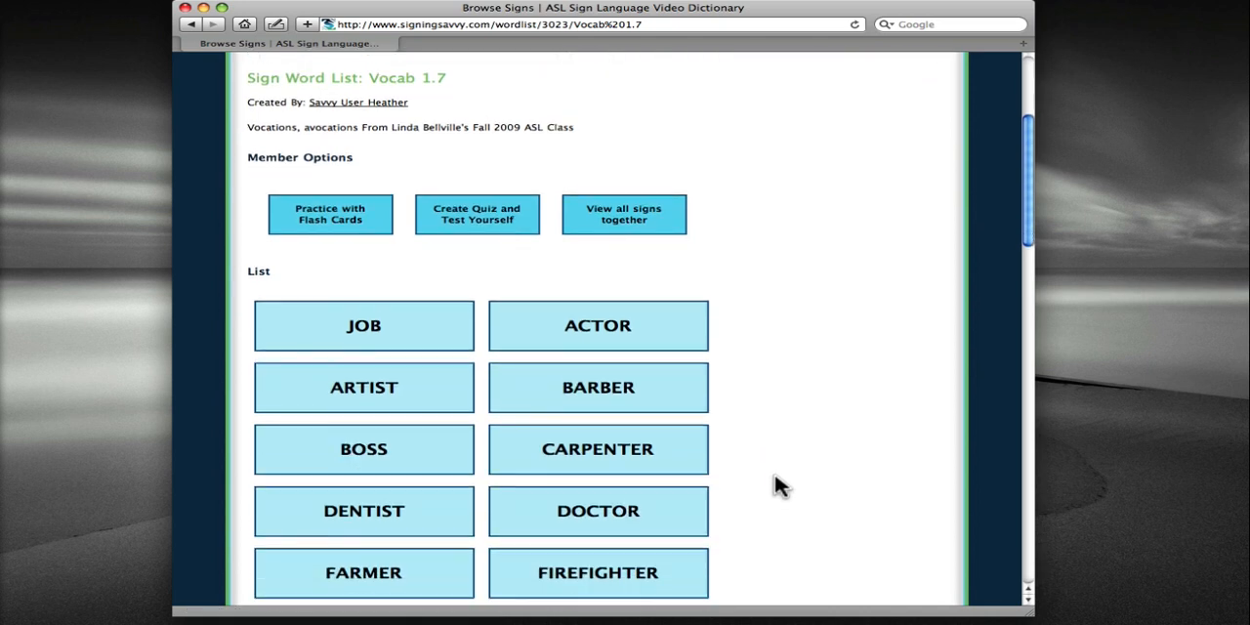
pyautogui.scroll(-3)
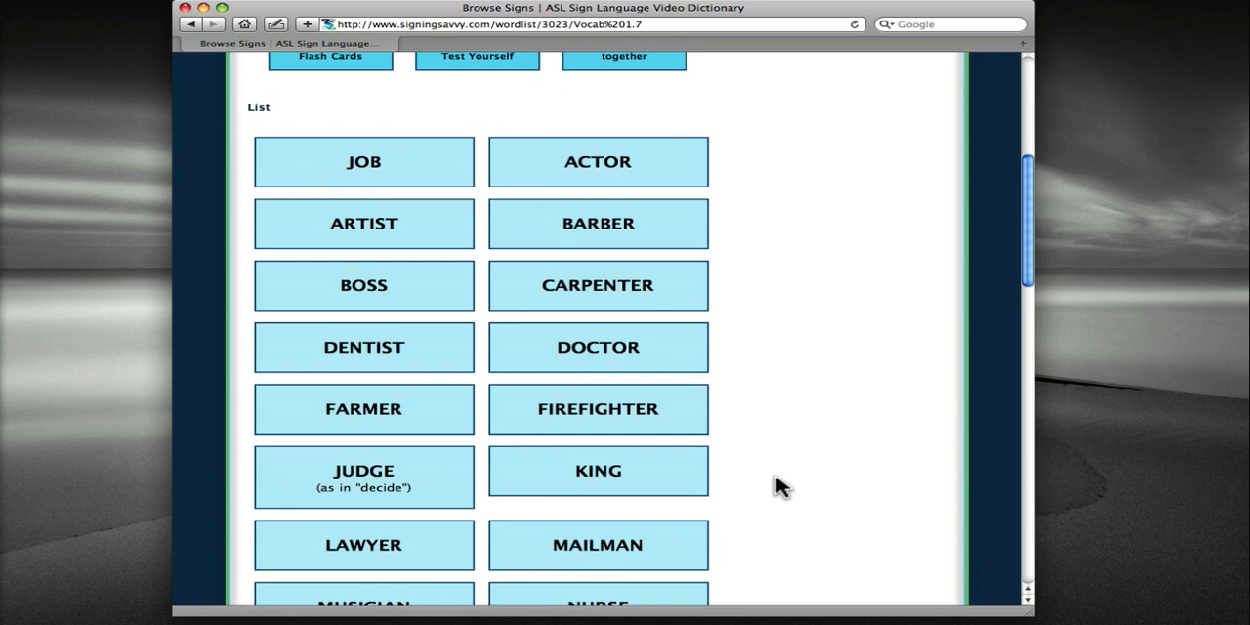
pyautogui.scroll(-3)
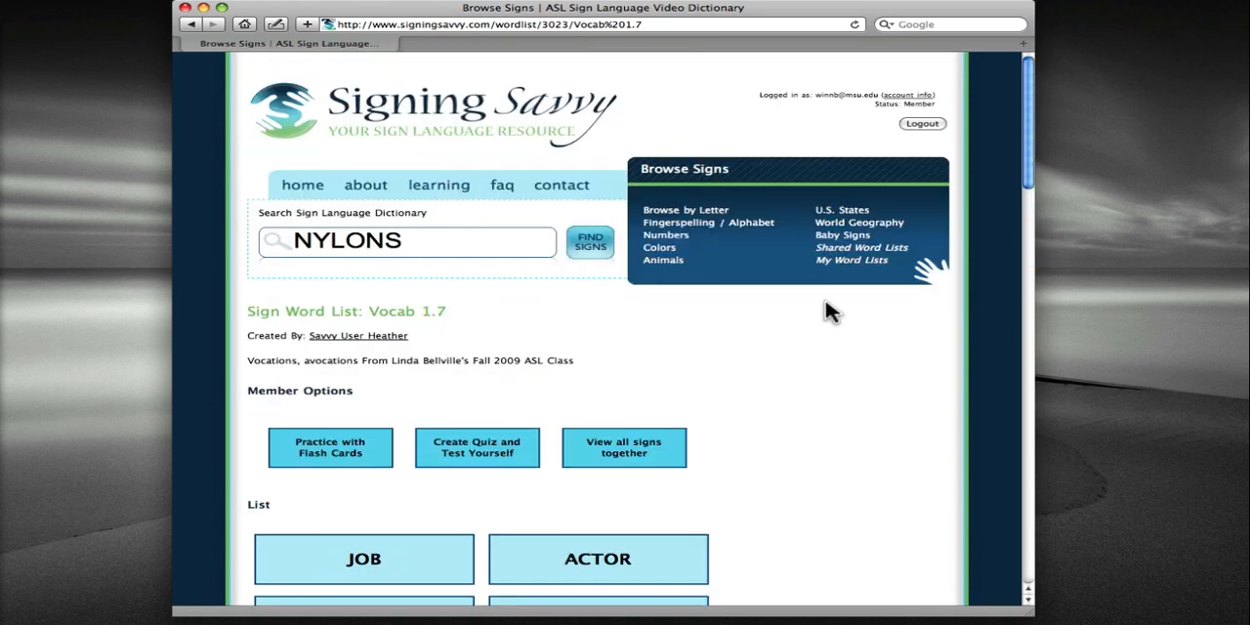
# Step: Return to the full Shared Word Lists page from the Browse Signs panel
pyautogui.click(861, 247)
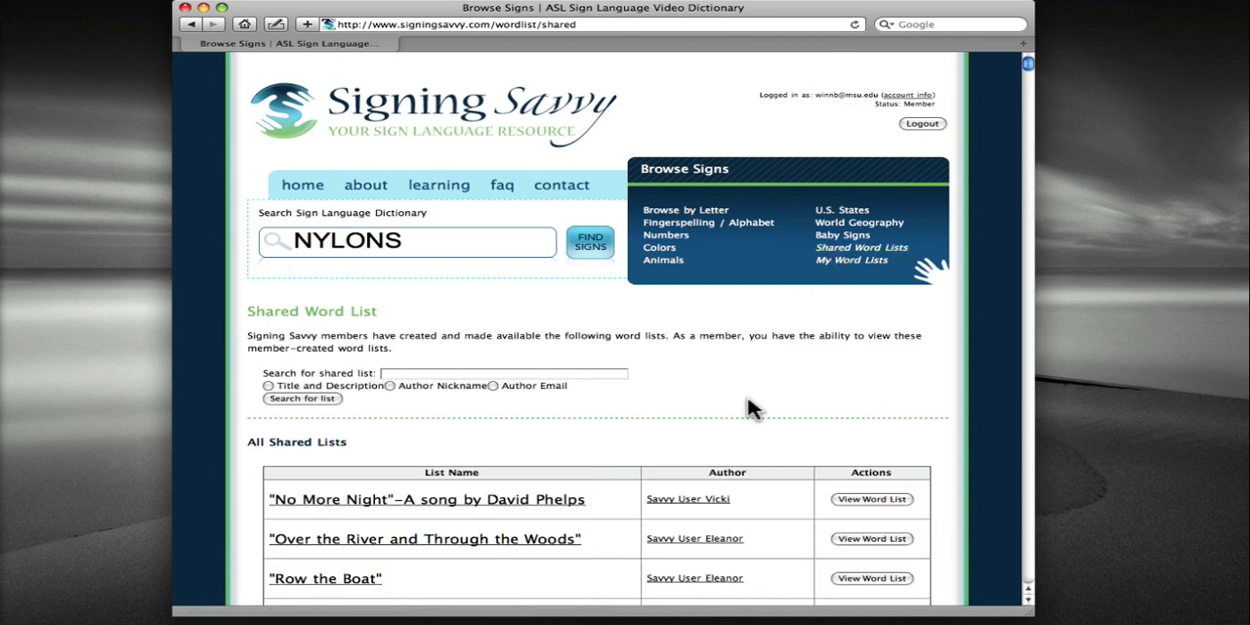
pyautogui.moveTo(749, 401)
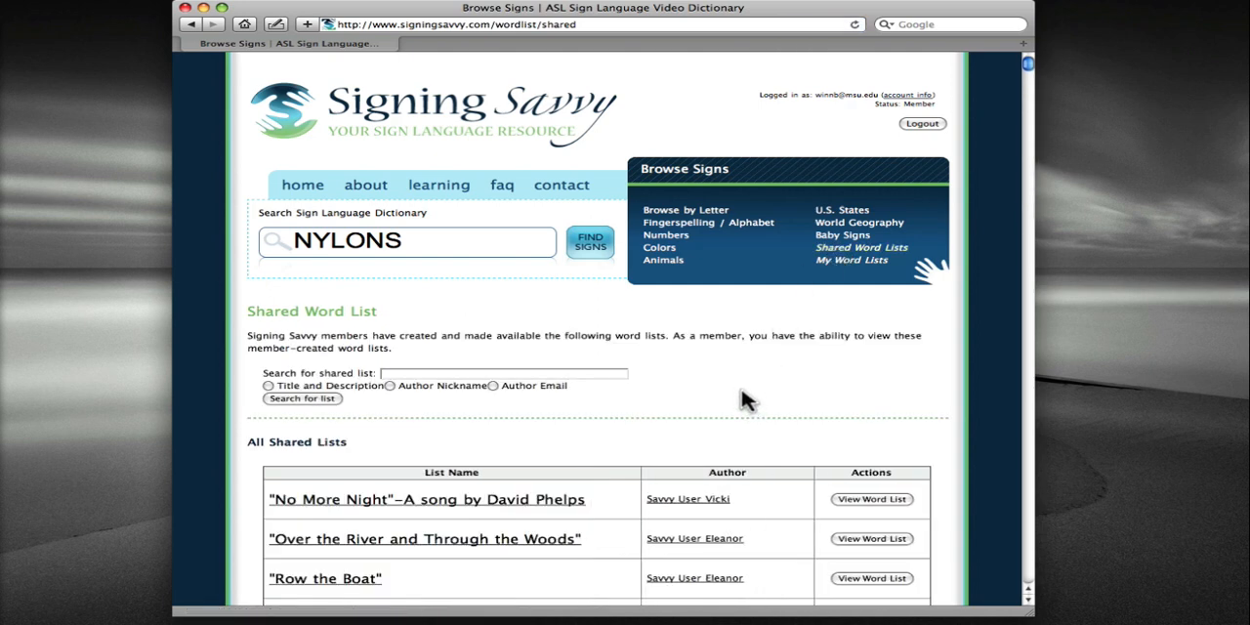